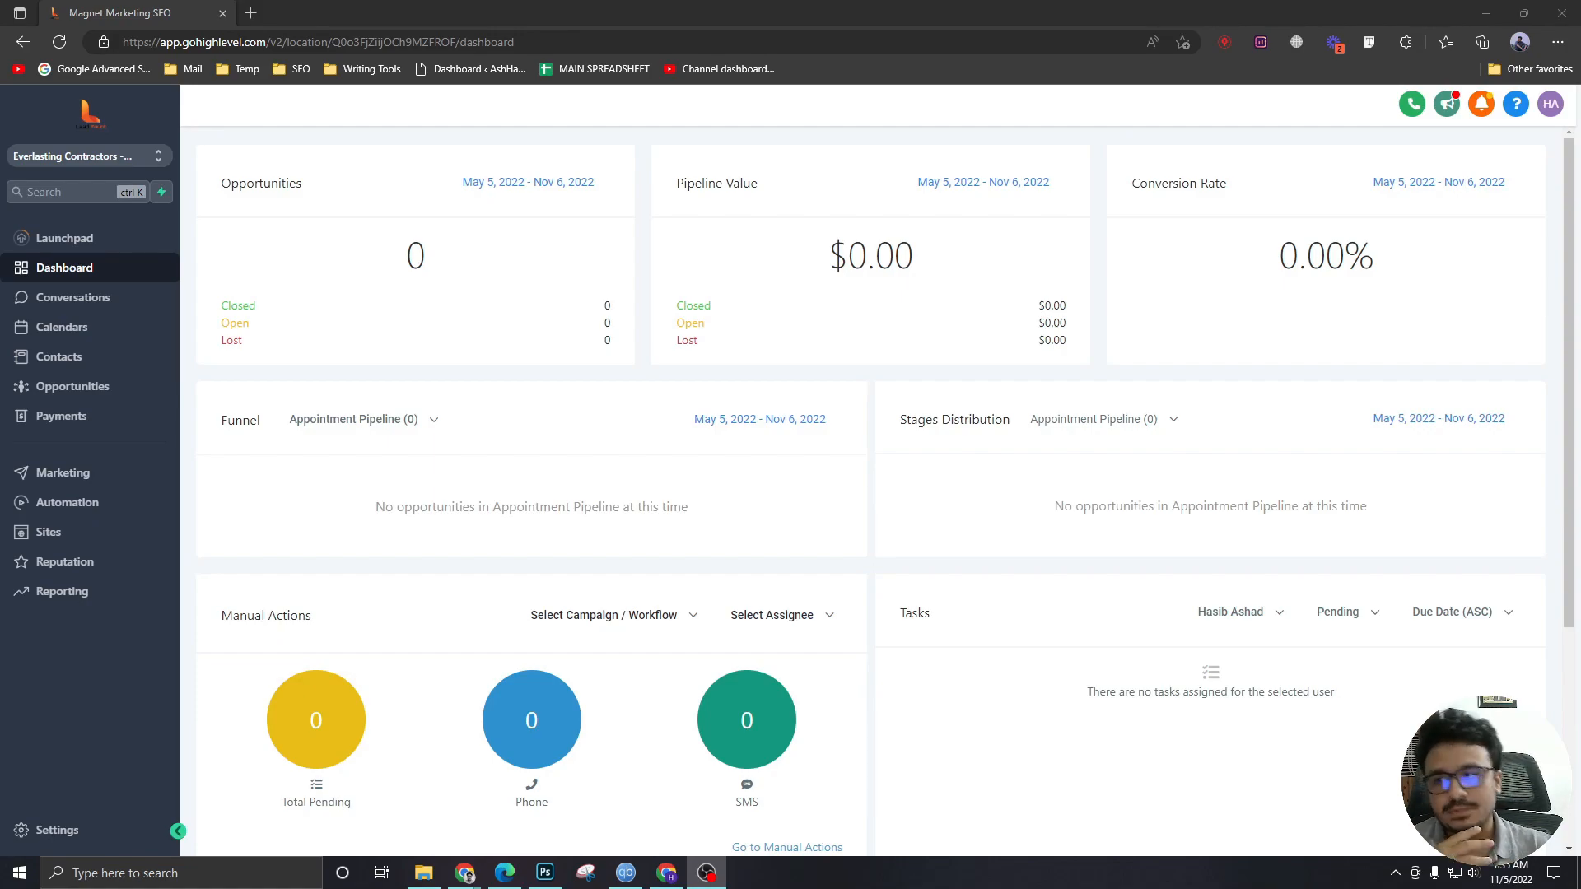
Show the Appointment Pipeline board with its empty Confirmed, Cancelled and No-Show stages.
click(71, 386)
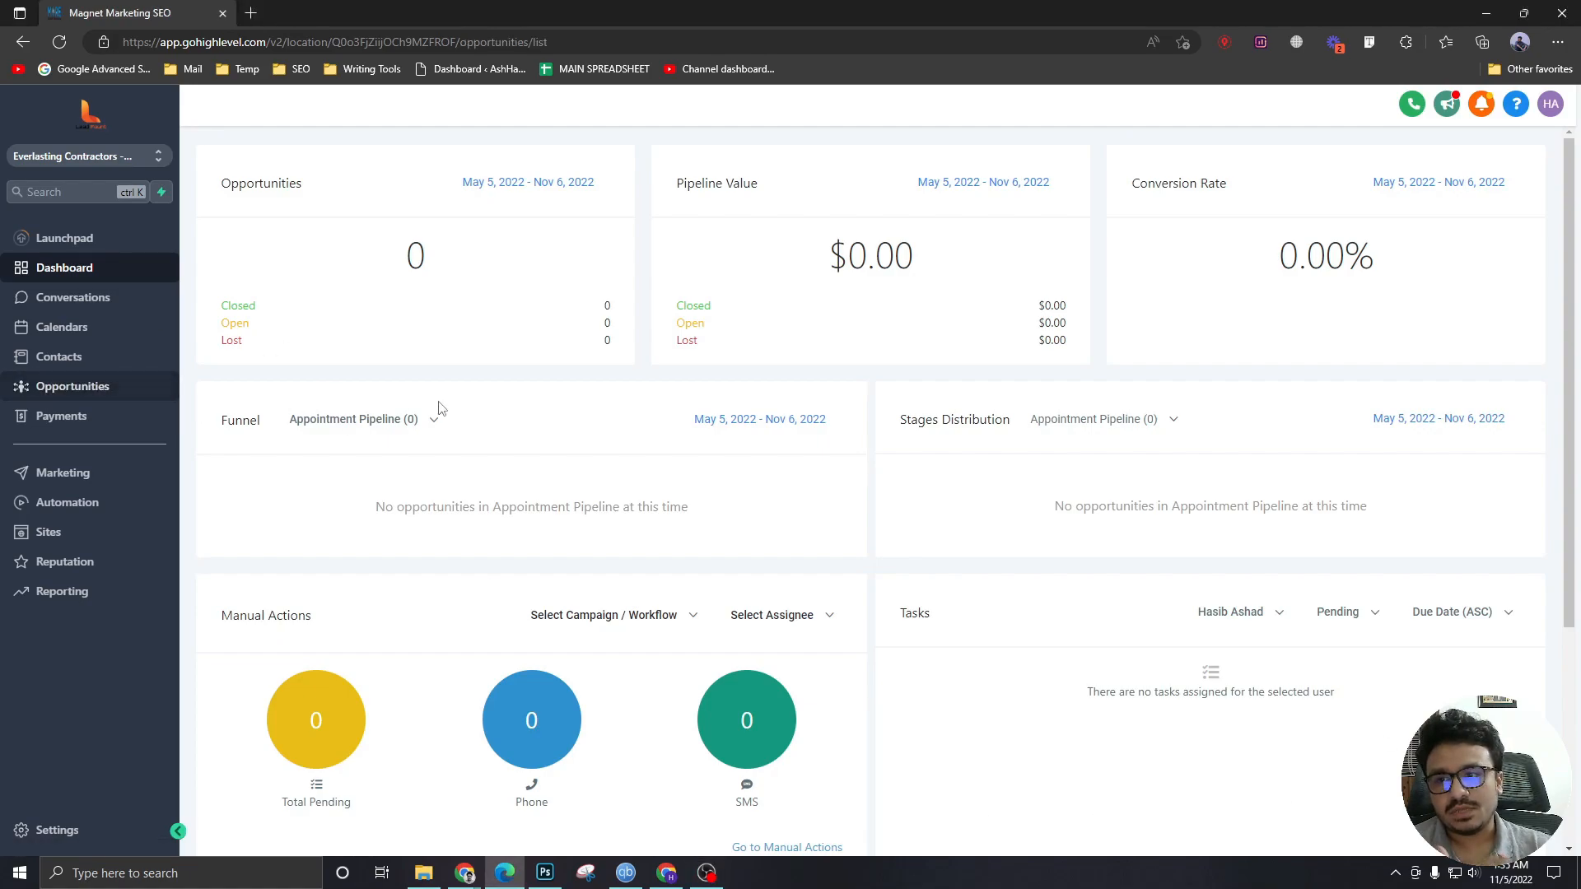
click(71, 386)
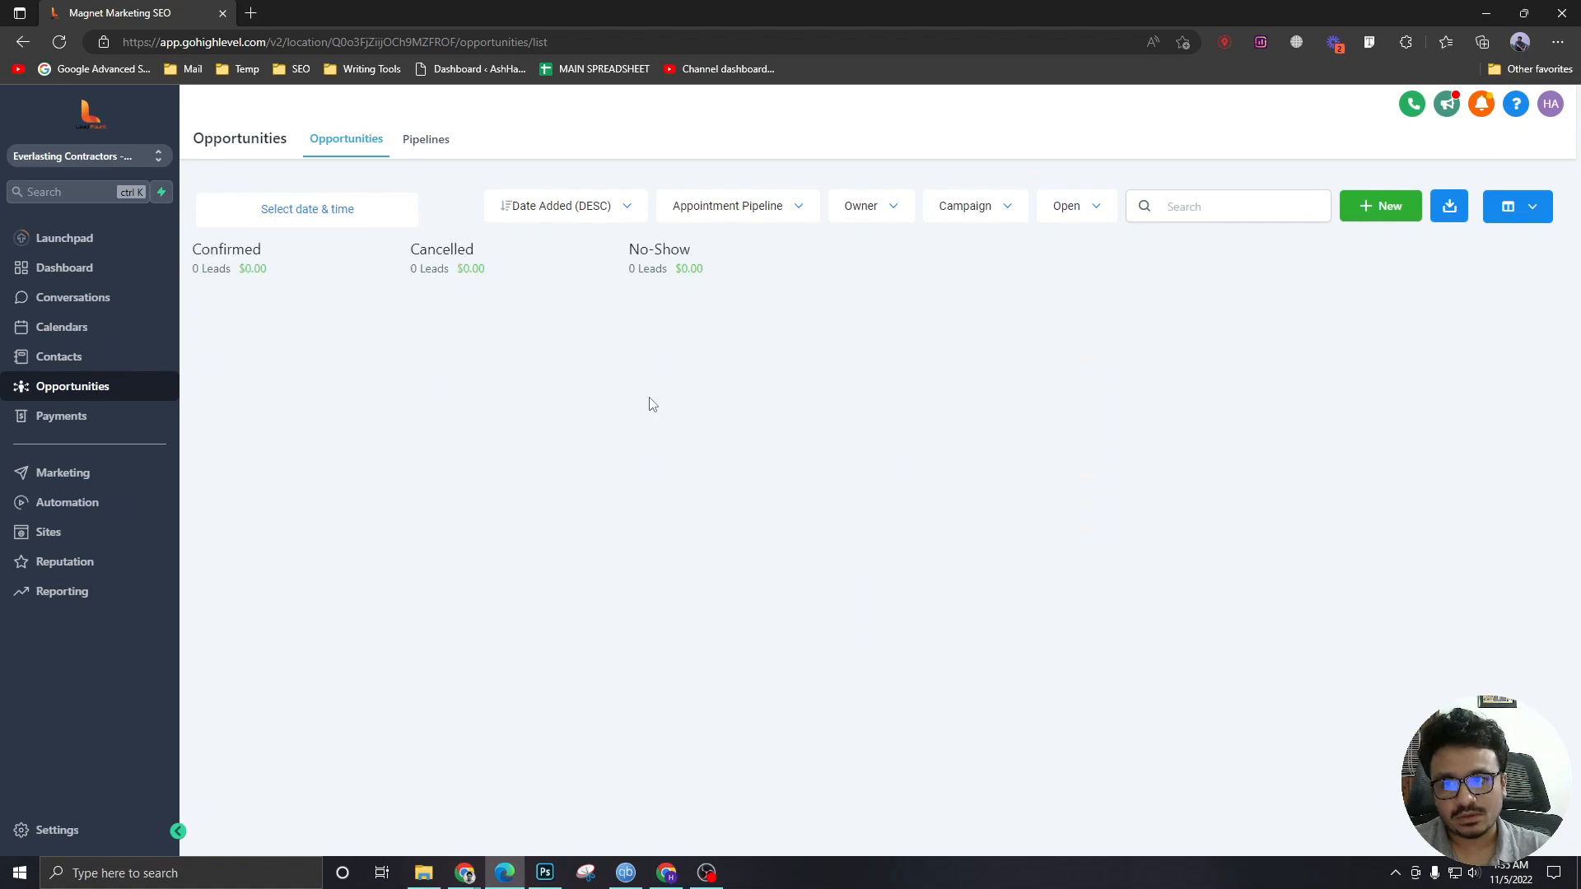
click(736, 205)
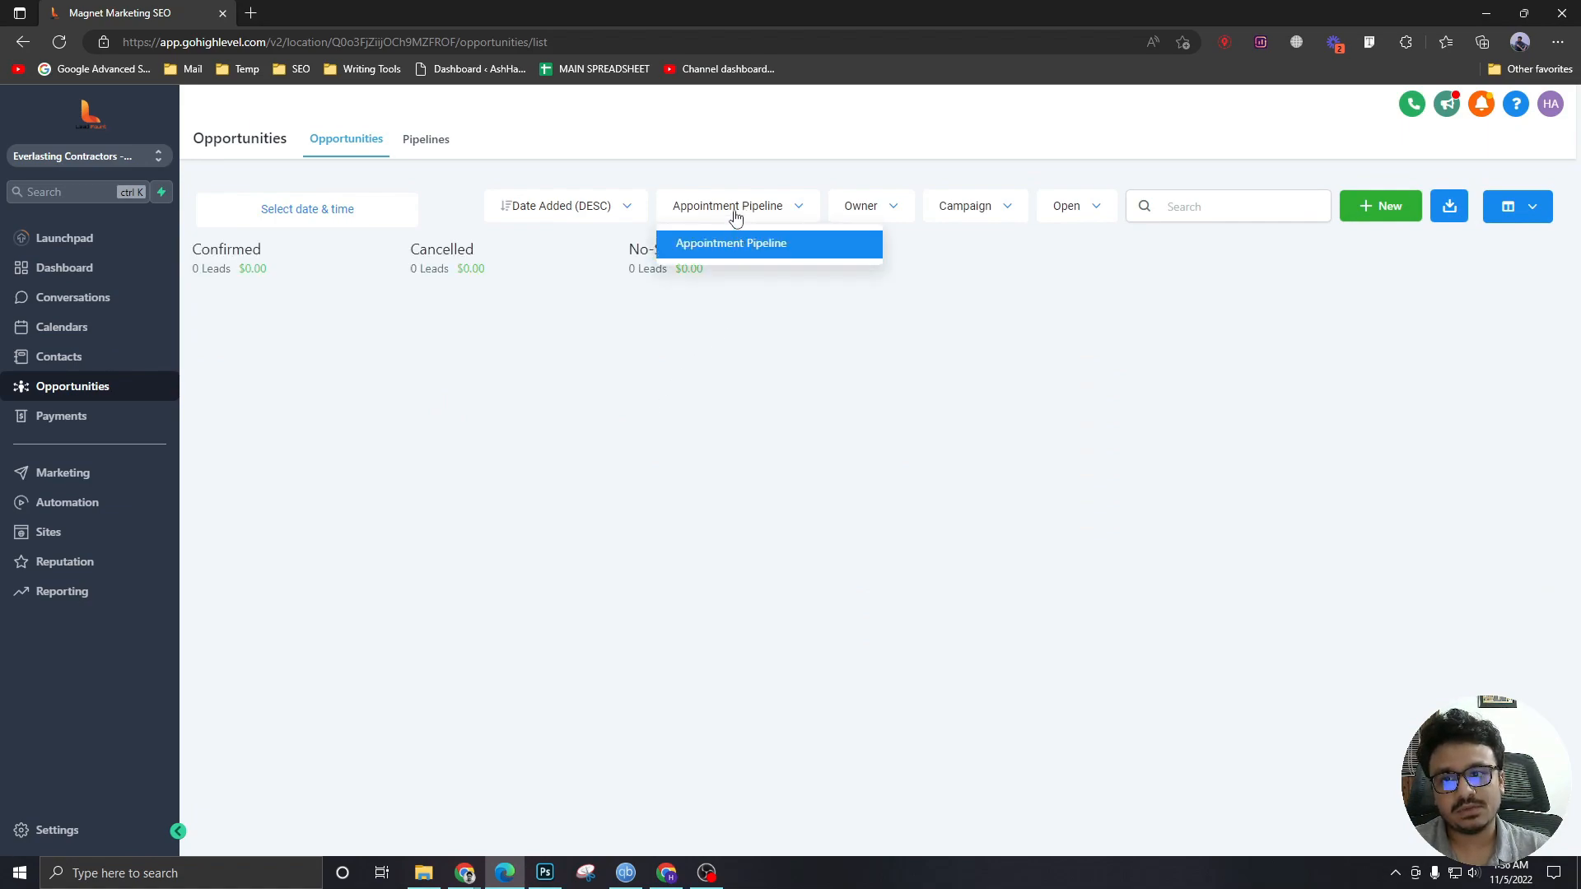
click(729, 244)
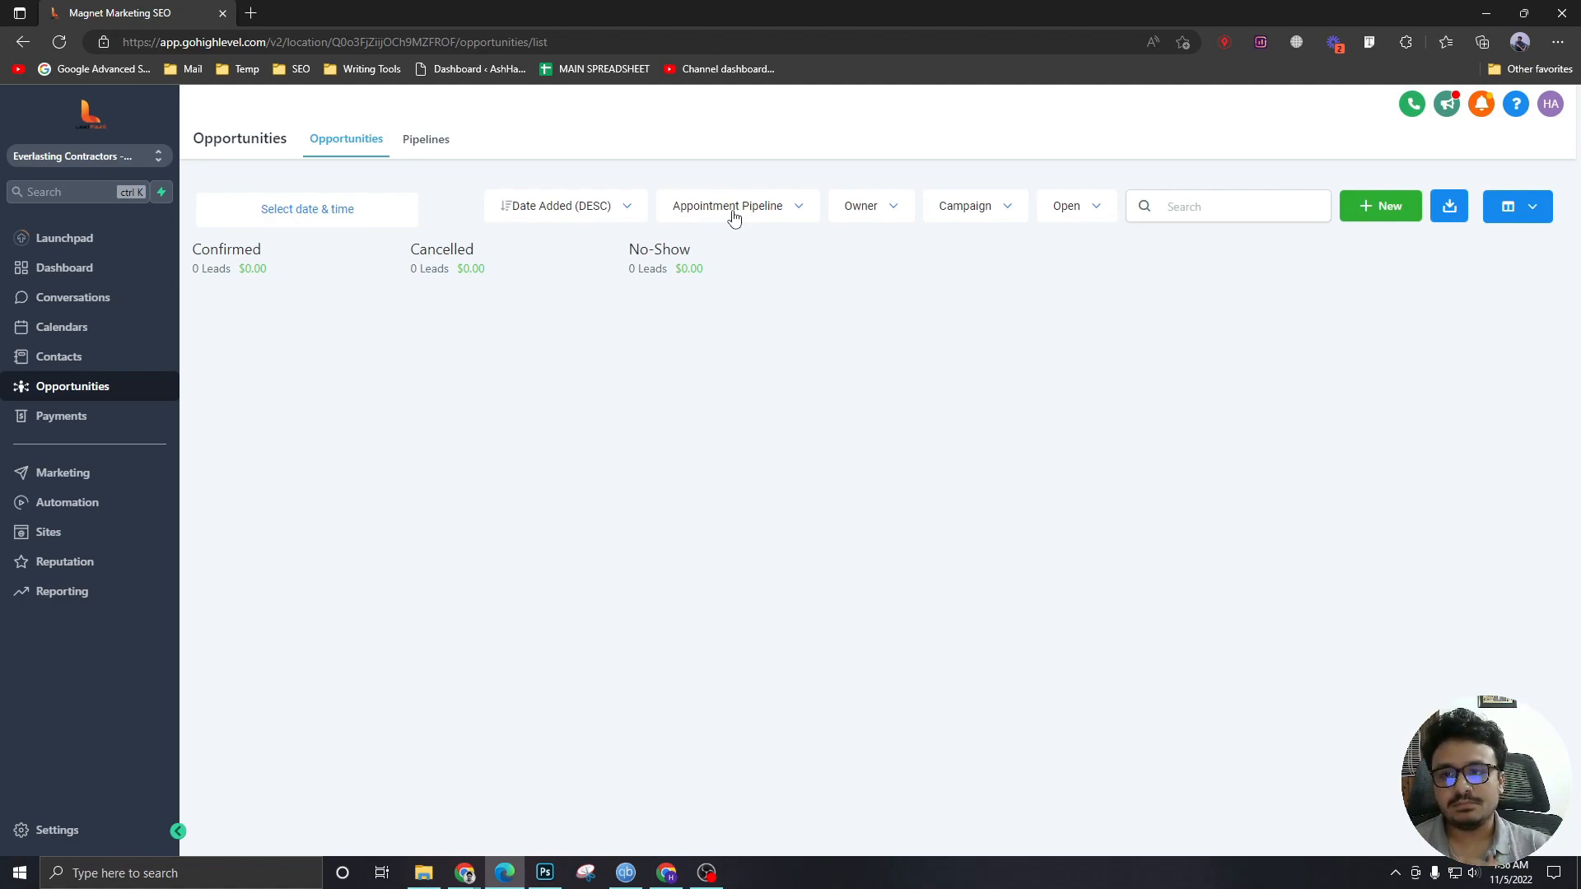
mouse_move(59, 358)
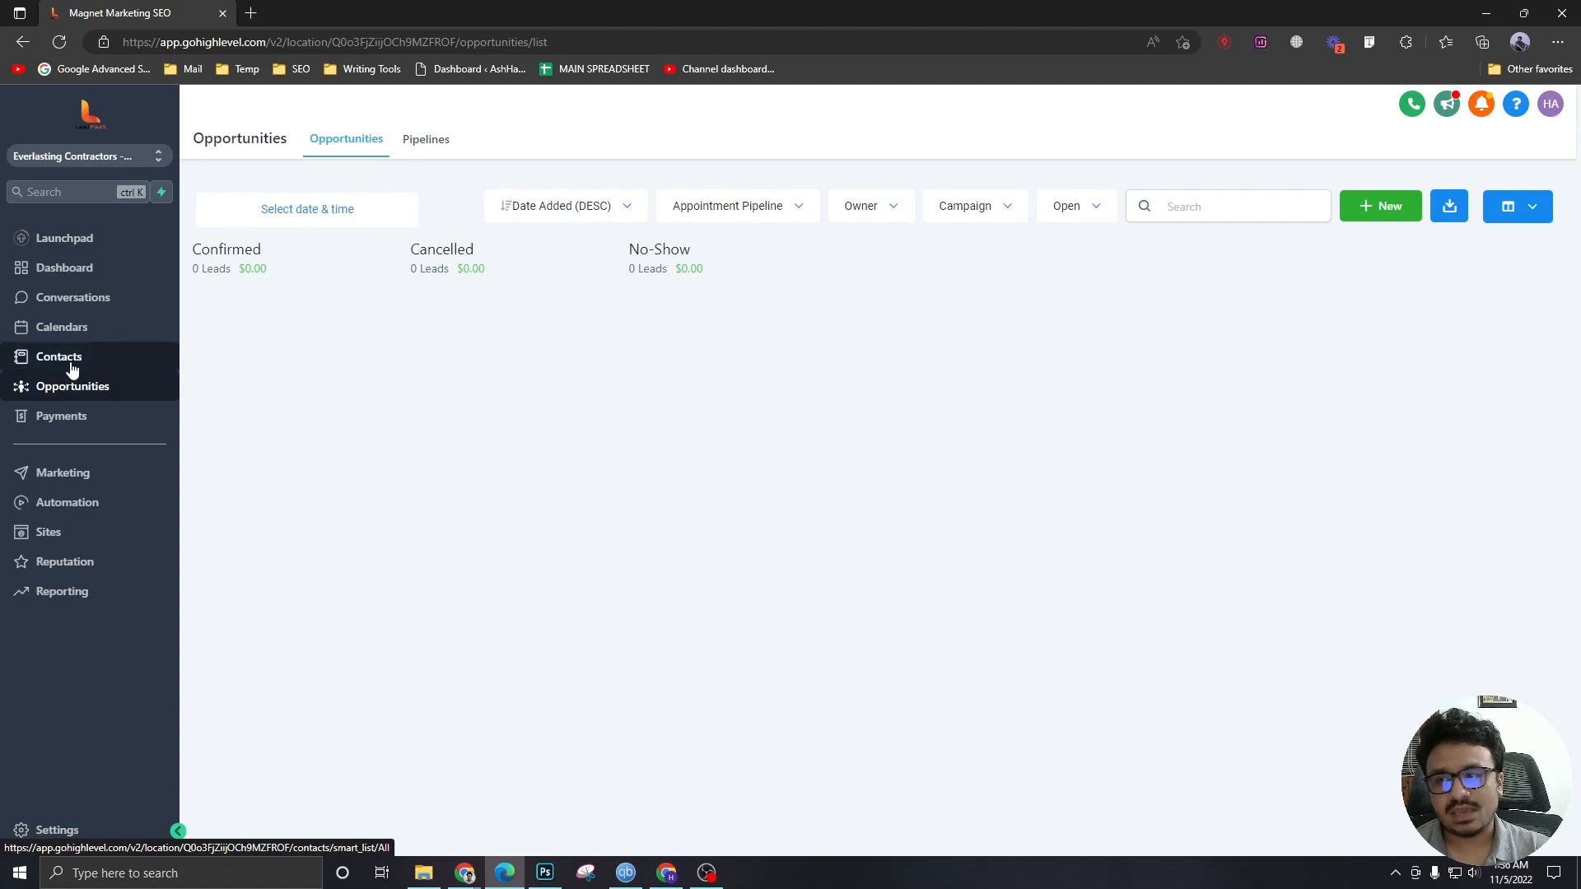
Show all contacts in the Smart Lists All view, two records found.
click(59, 358)
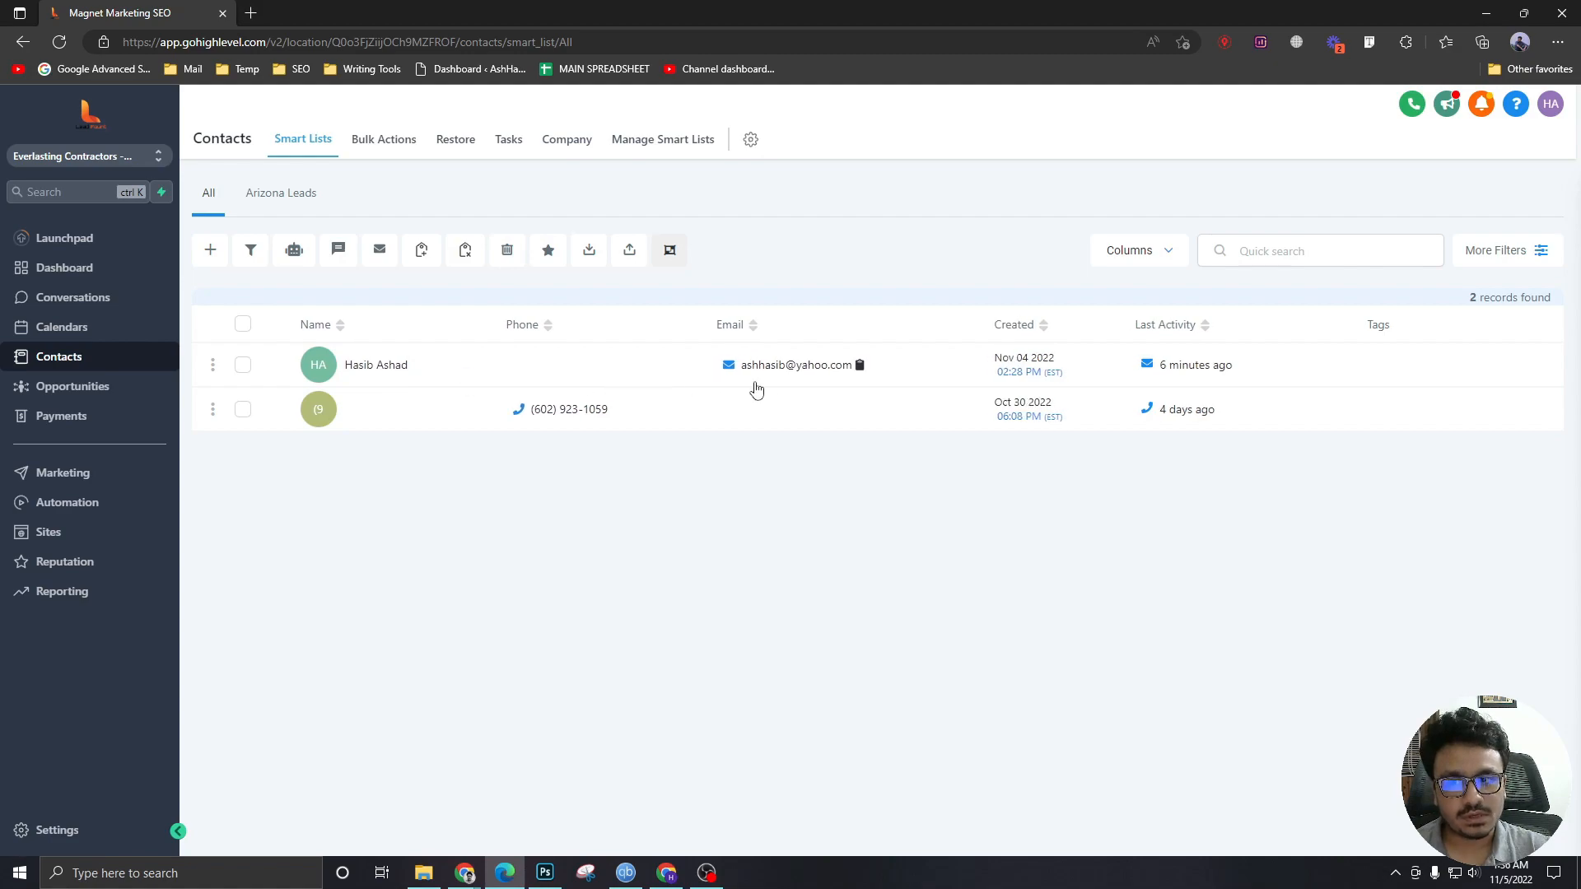
mouse_move(751, 379)
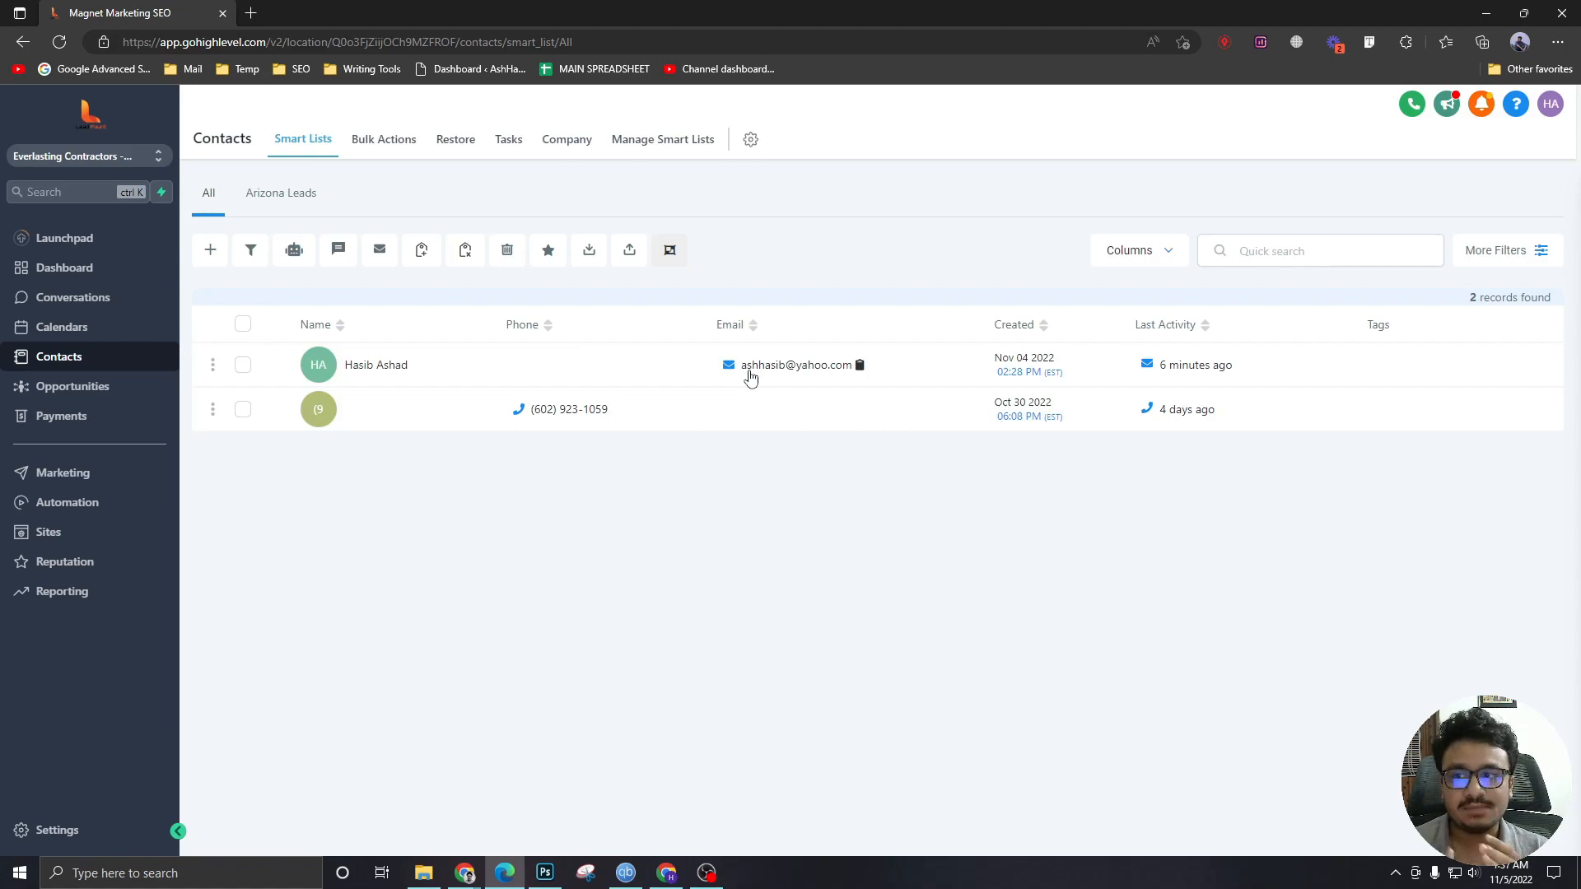
Switch to the roofing website and focus the chat widget's name field for a lead.
click(248, 13)
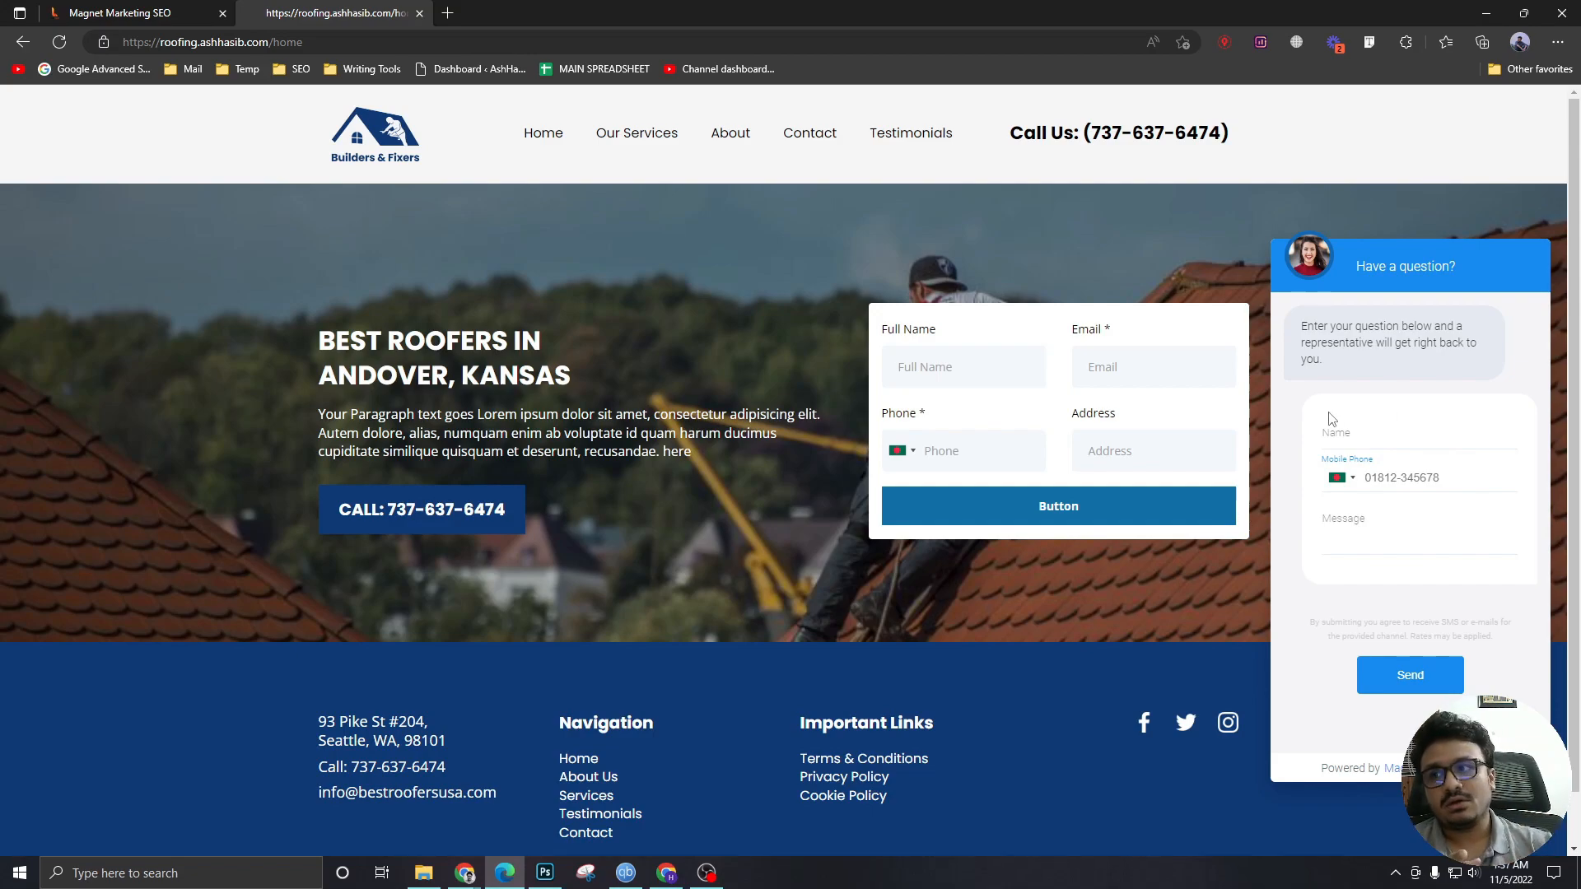
click(132, 14)
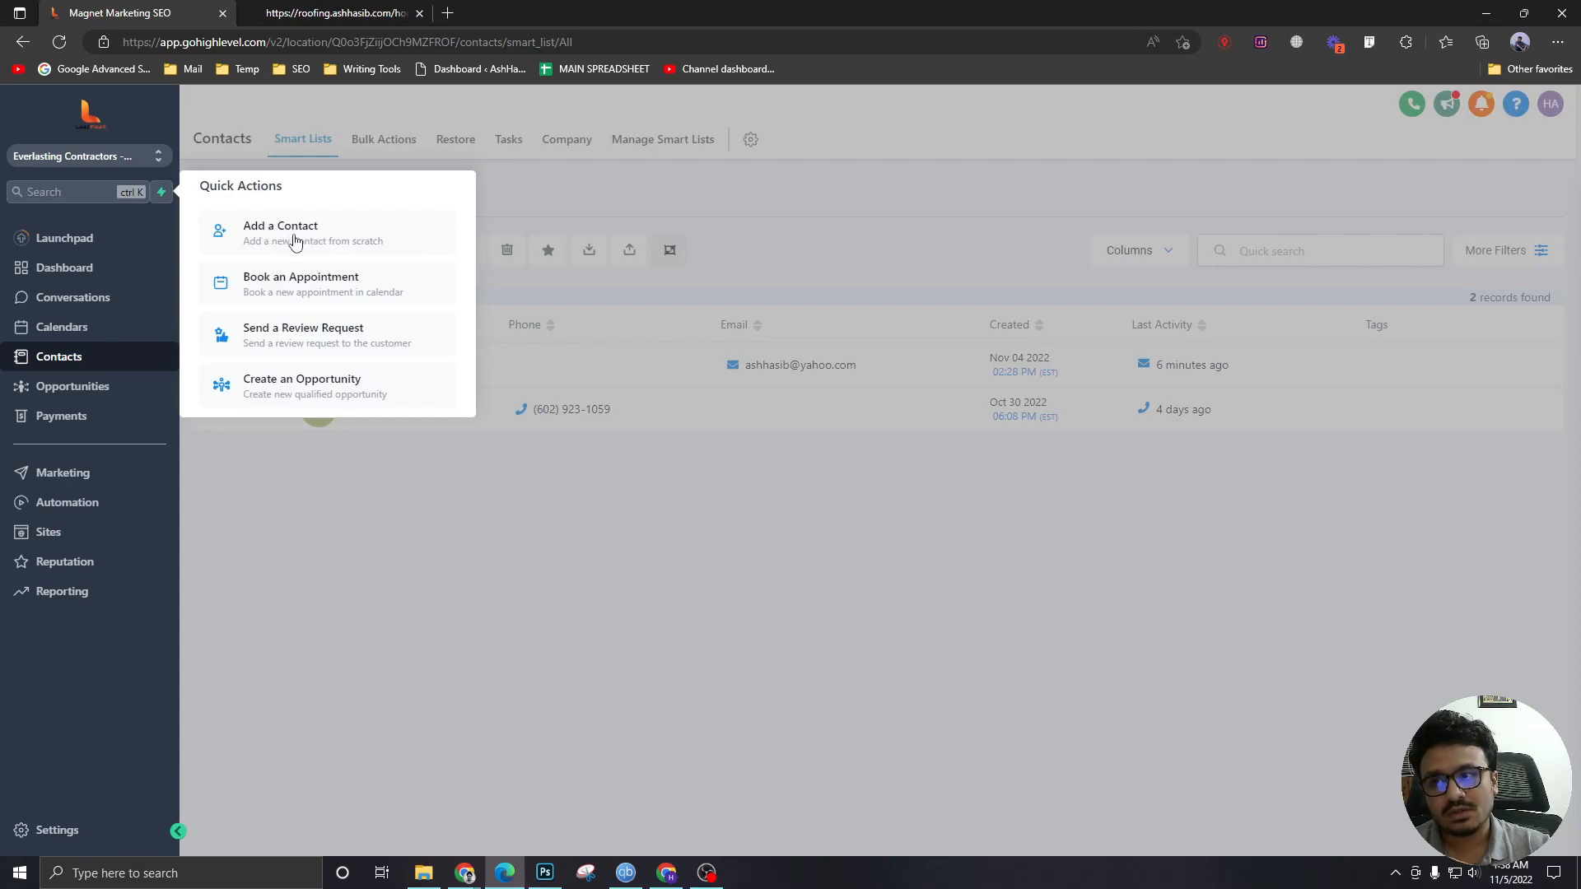
mouse_move(298, 385)
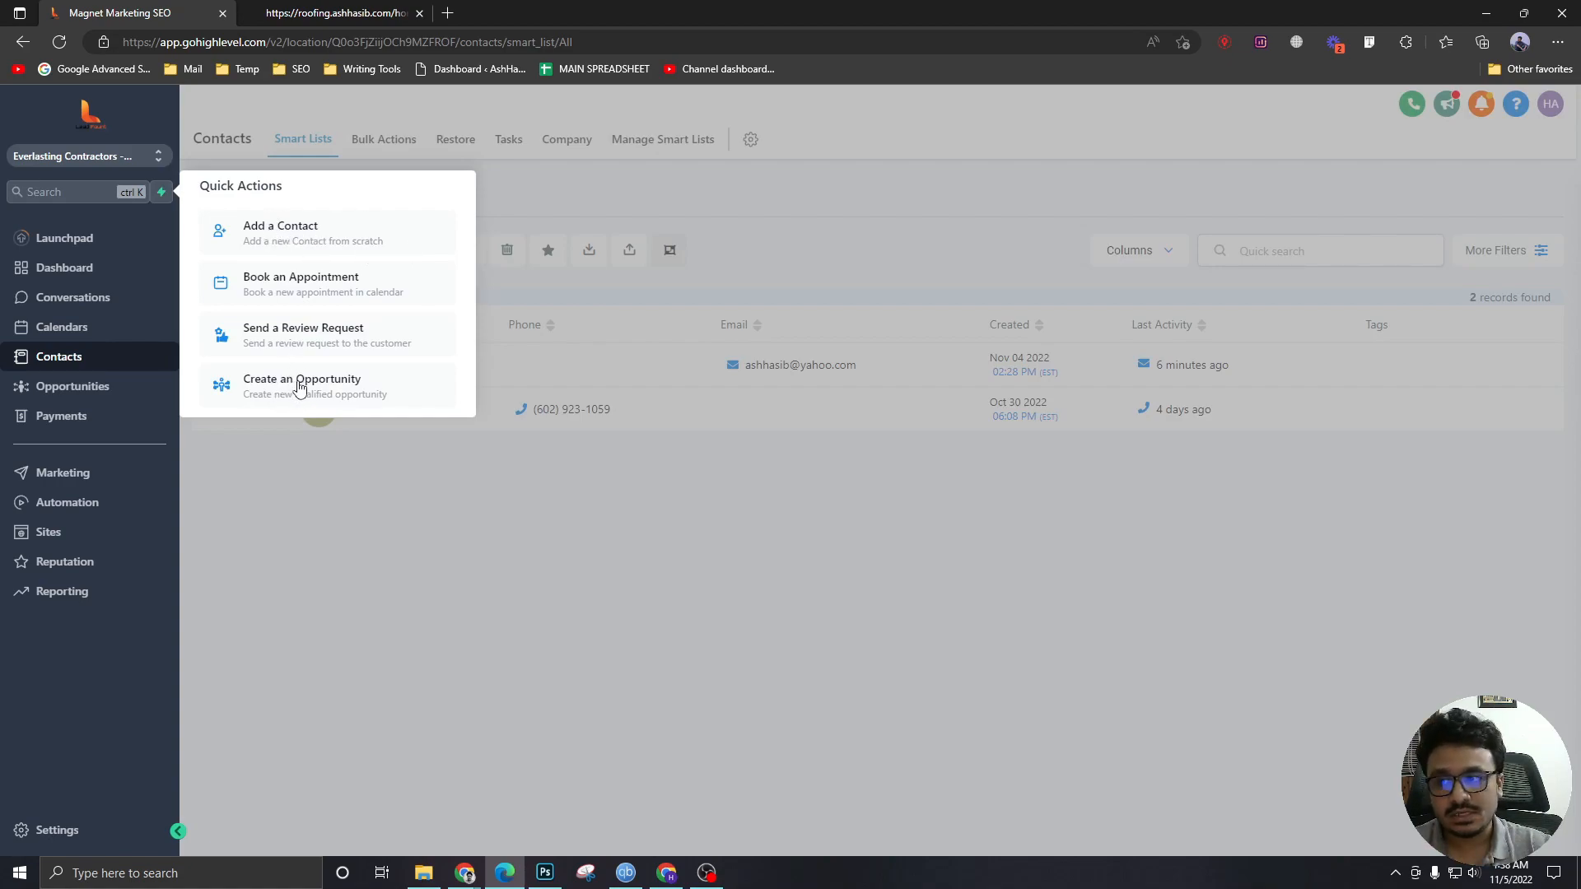
mouse_move(328, 385)
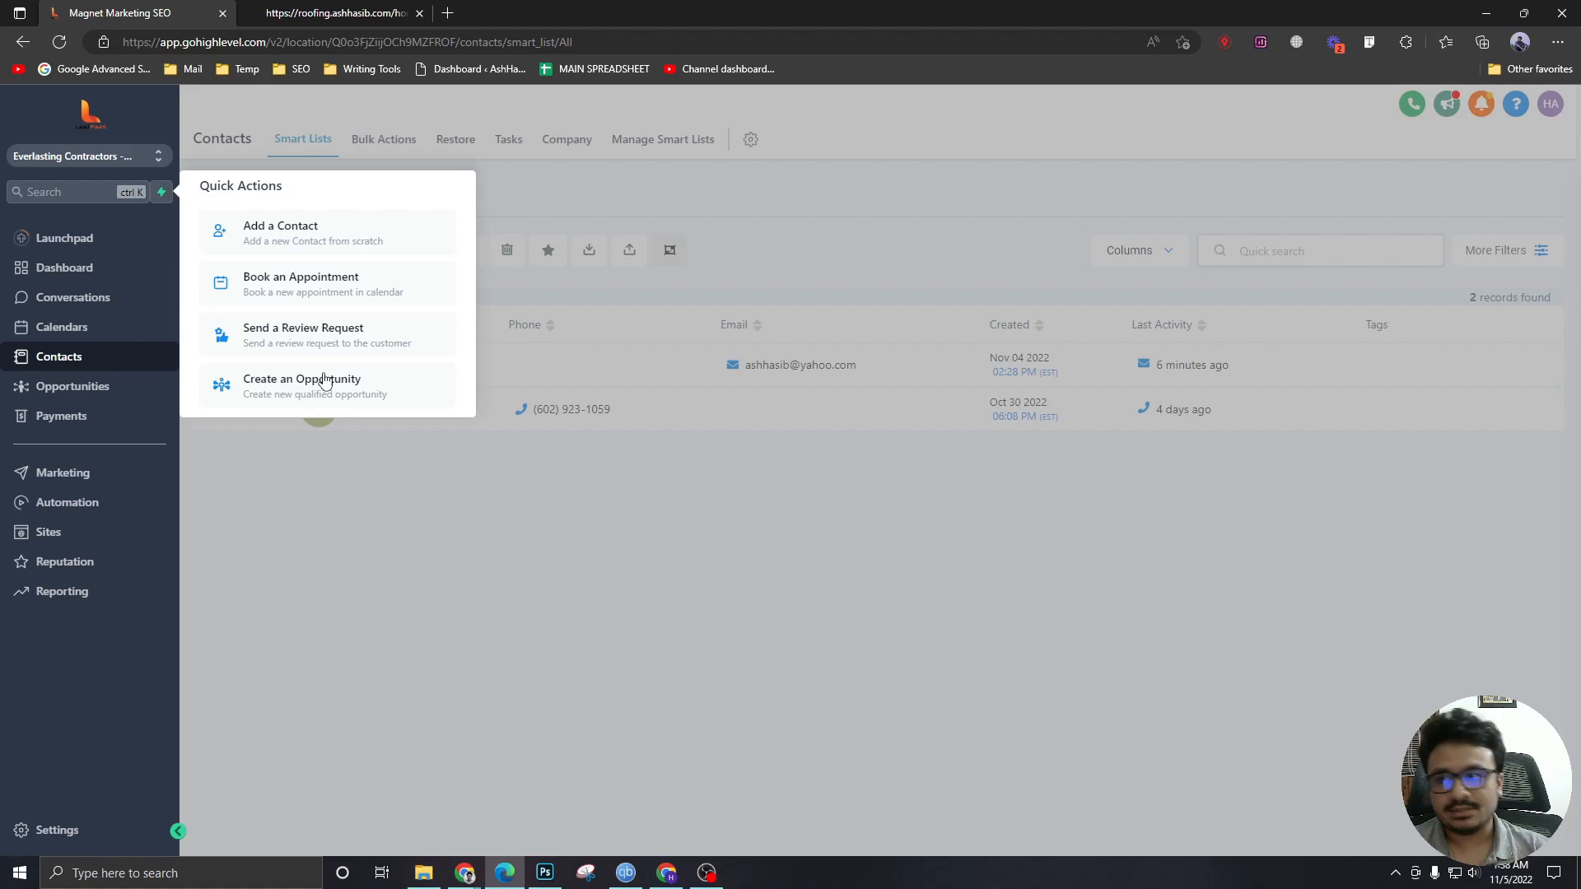
mouse_move(332, 389)
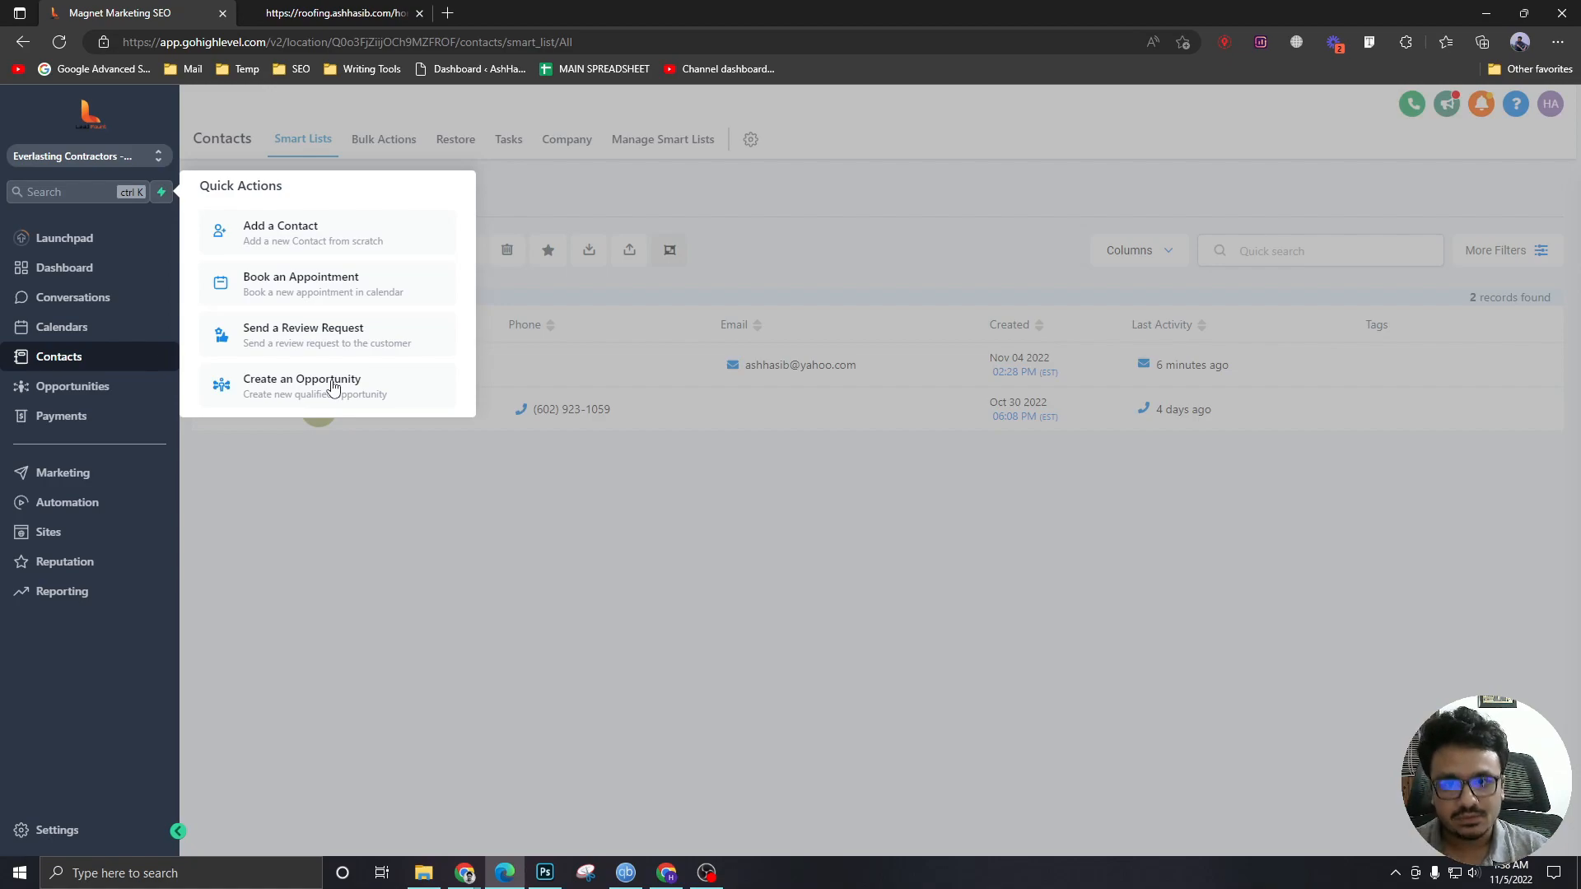
mouse_move(353, 401)
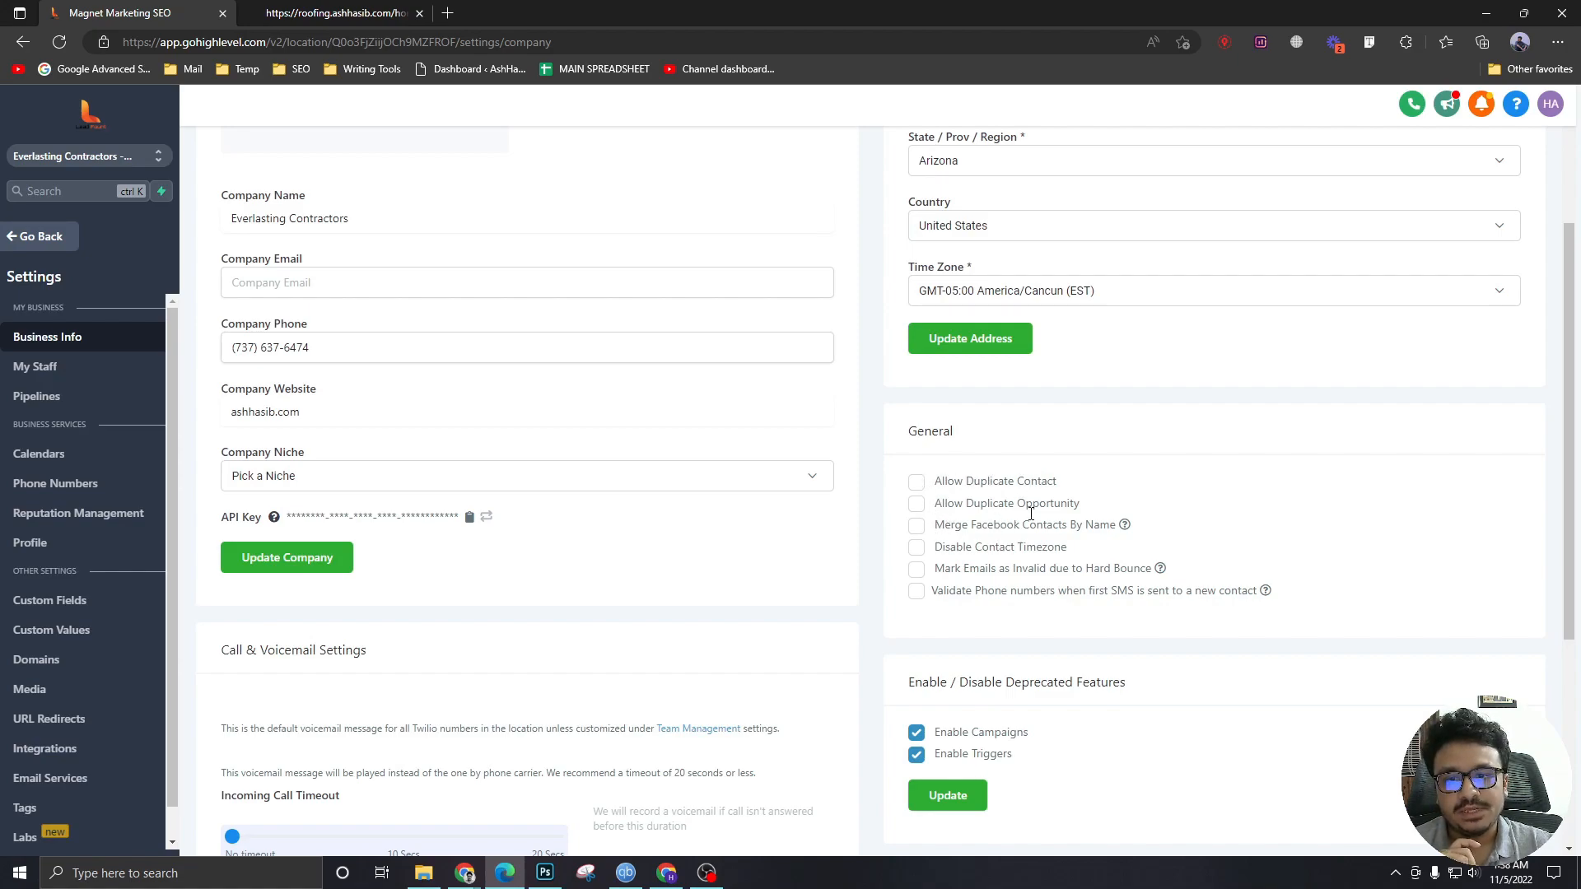
mouse_move(1018, 504)
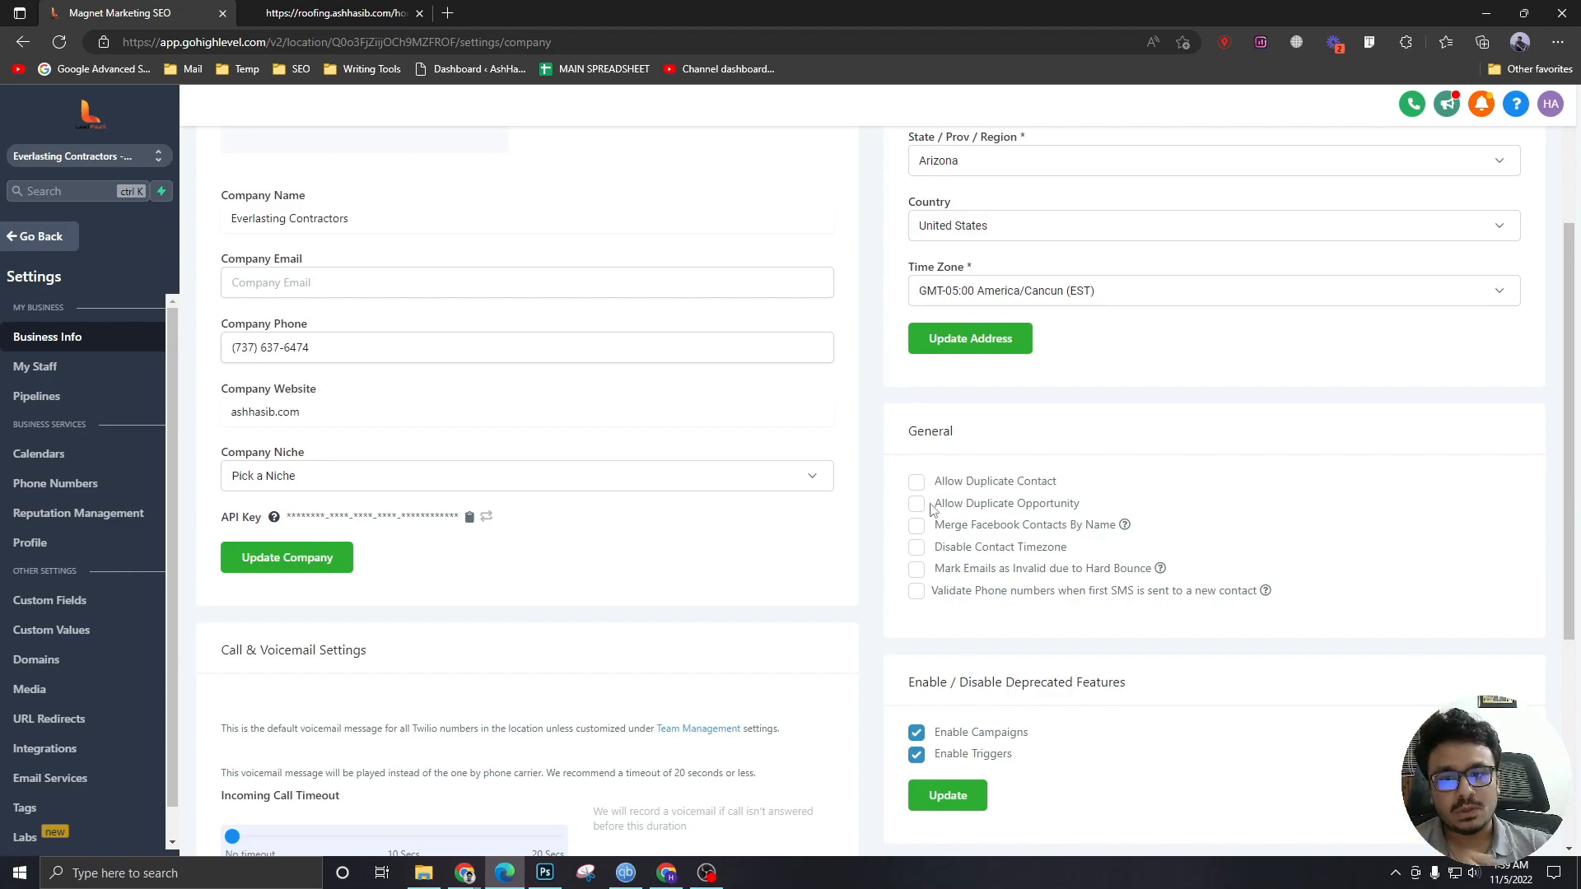
mouse_move(932, 515)
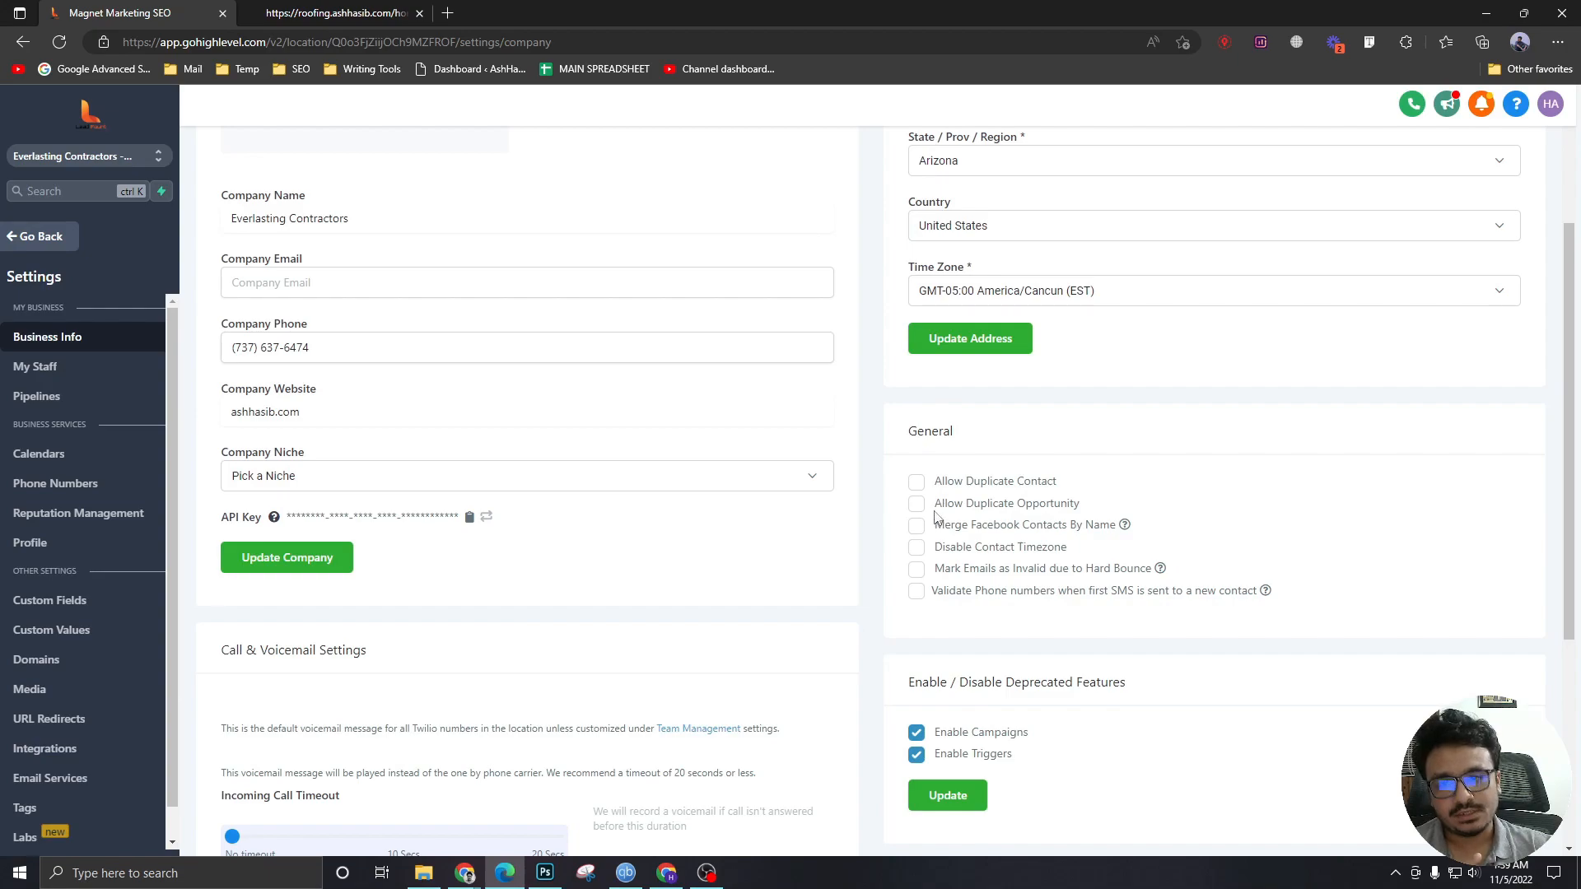